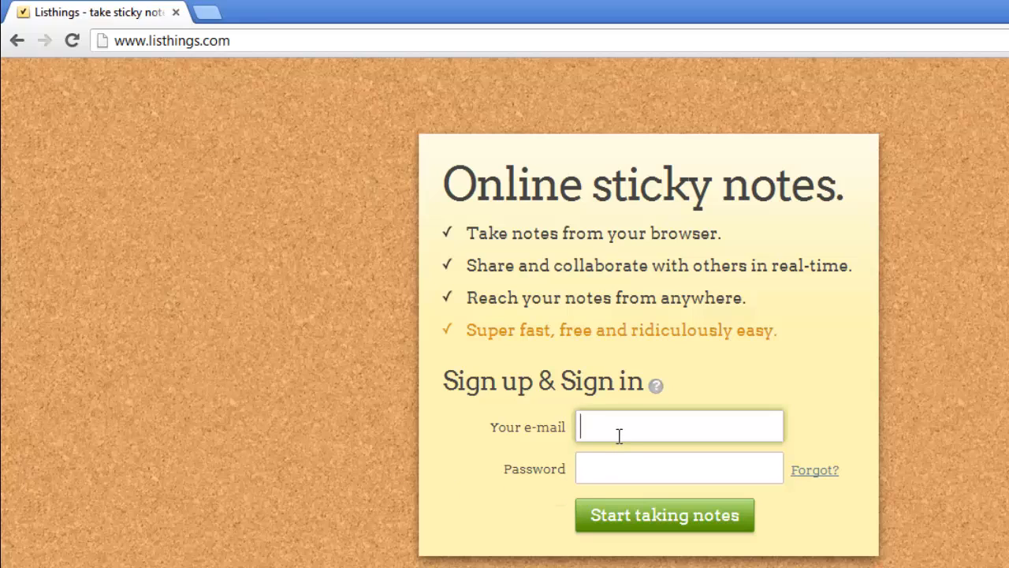
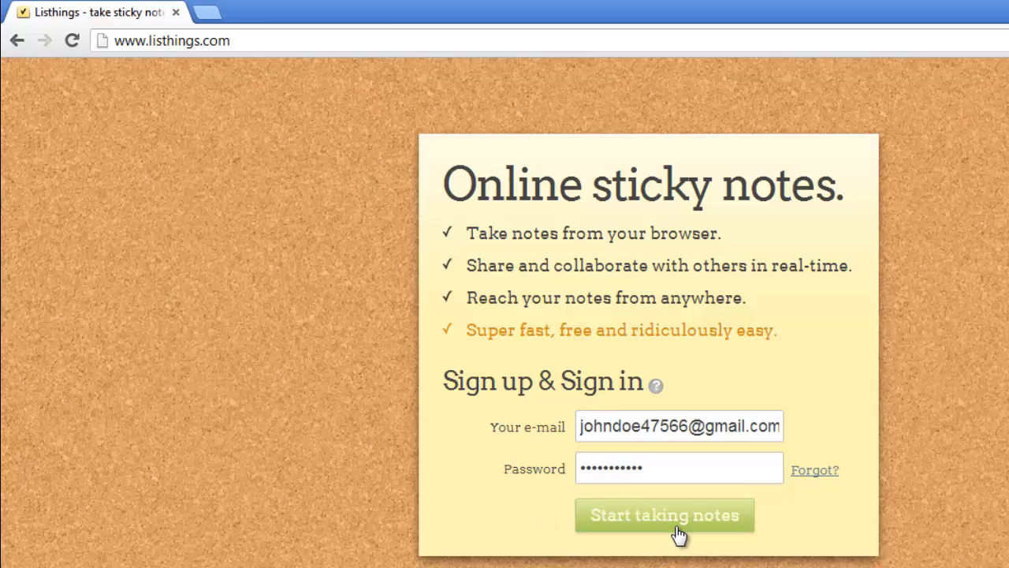
click(664, 515)
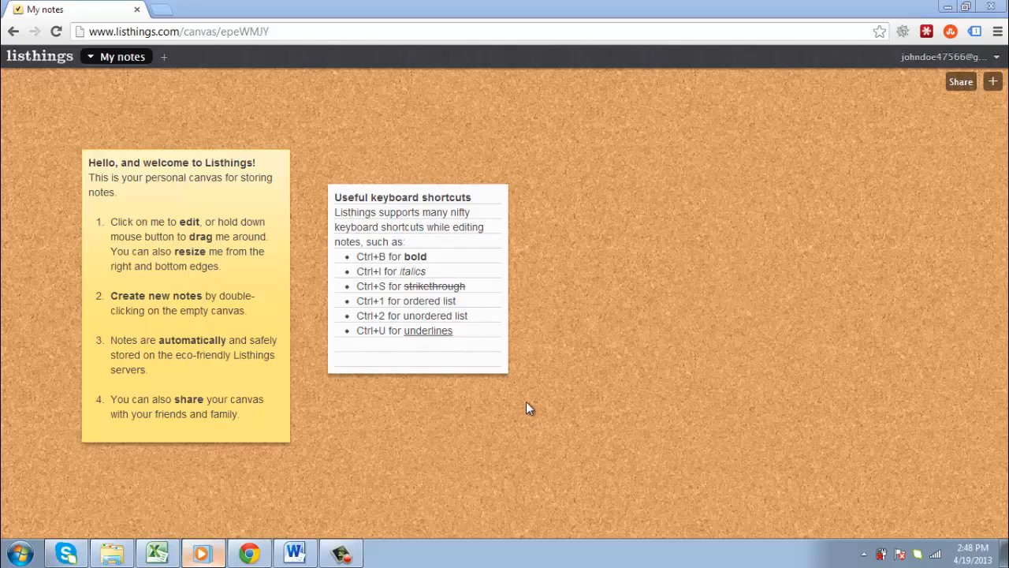
mouse_move(530, 415)
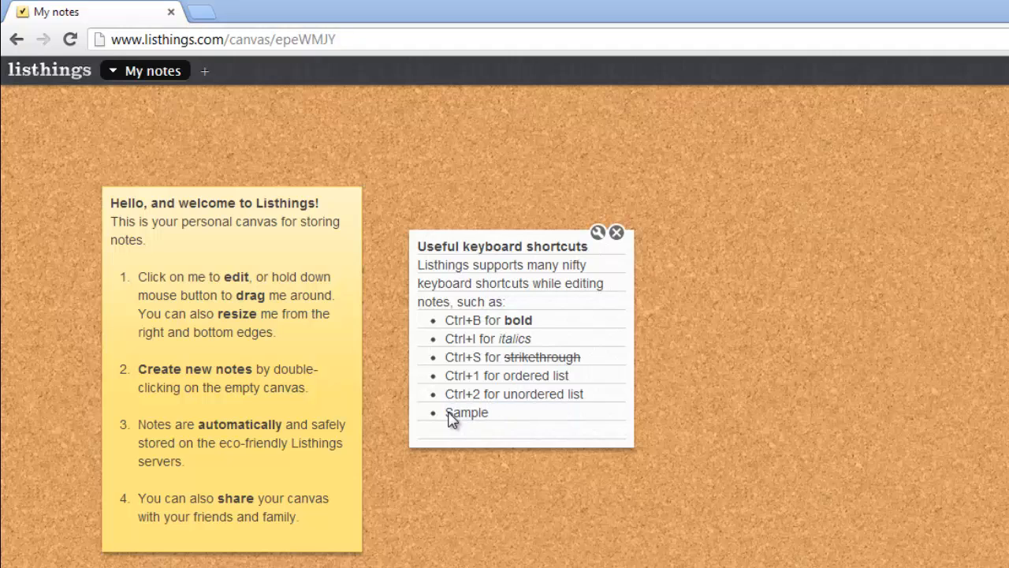
mouse_move(612, 341)
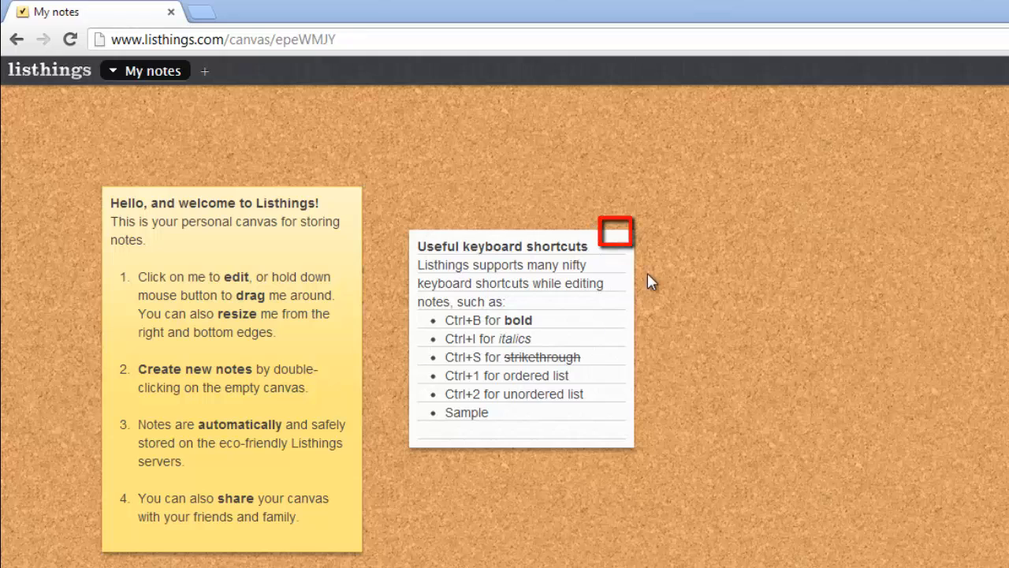
Delete the keyboard shortcuts note and confirm, leaving only the welcome note.
click(615, 232)
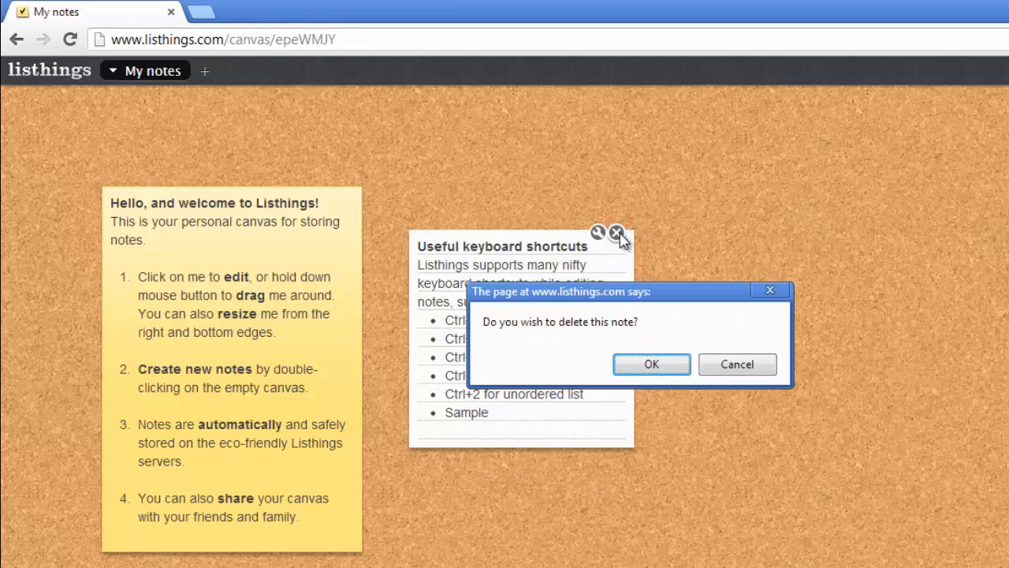
click(651, 364)
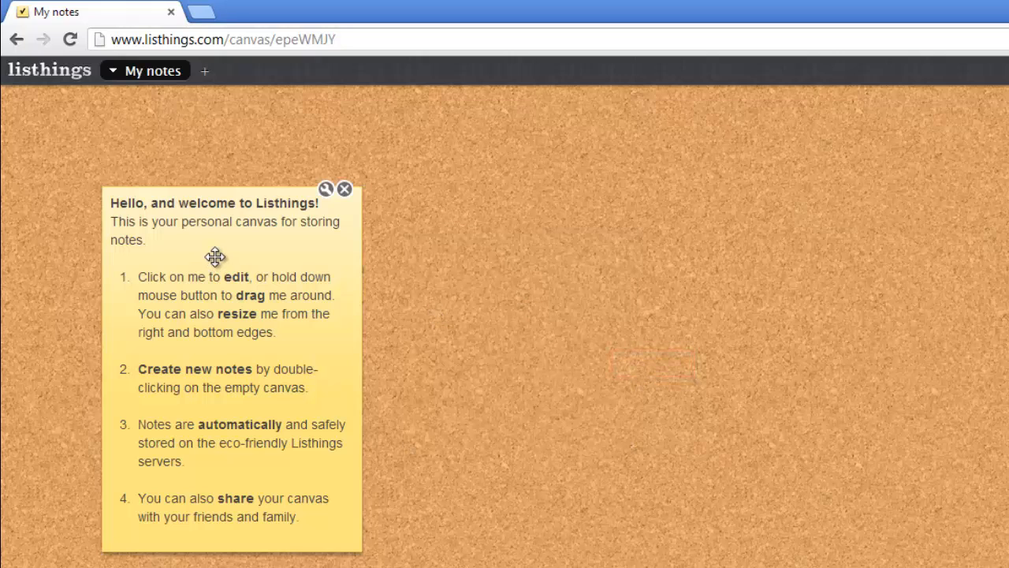
Drag the 'Hello, and welcome to Listhings' note to a new spot on the canvas.
drag(214, 257, 558, 265)
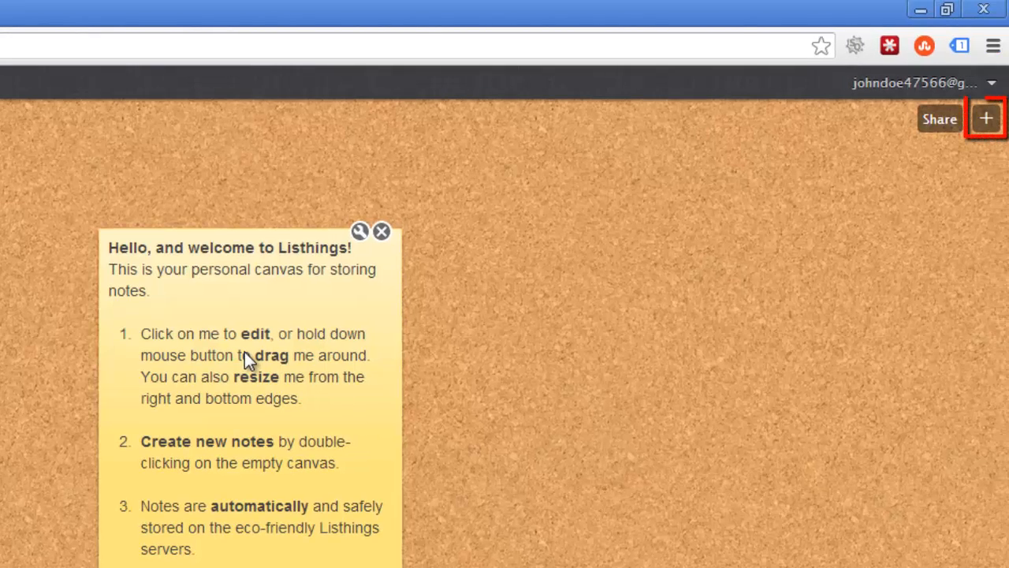
mouse_move(987, 119)
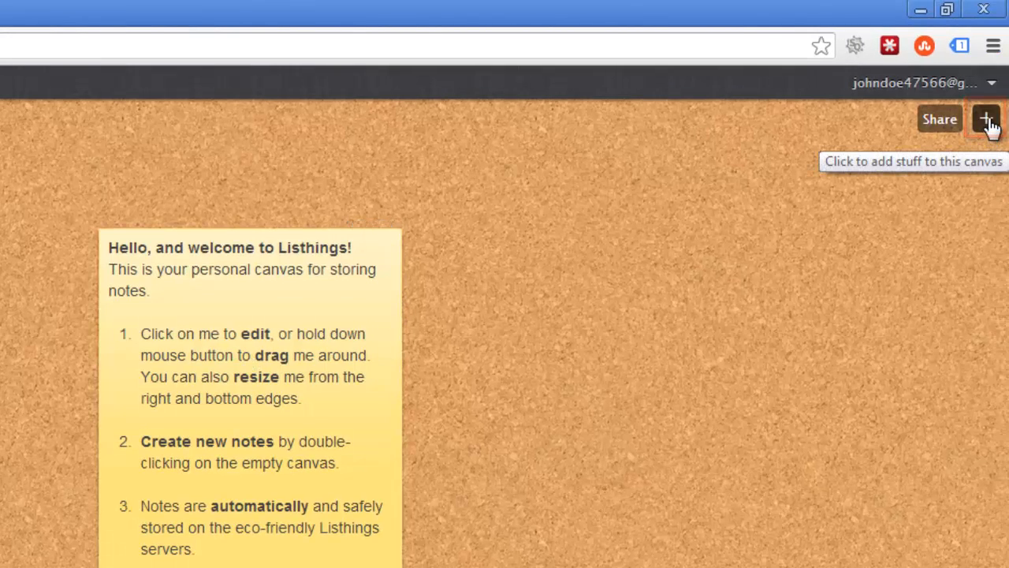
Add a new blank pink Text sticky note beside the welcome note via the + menu.
click(987, 120)
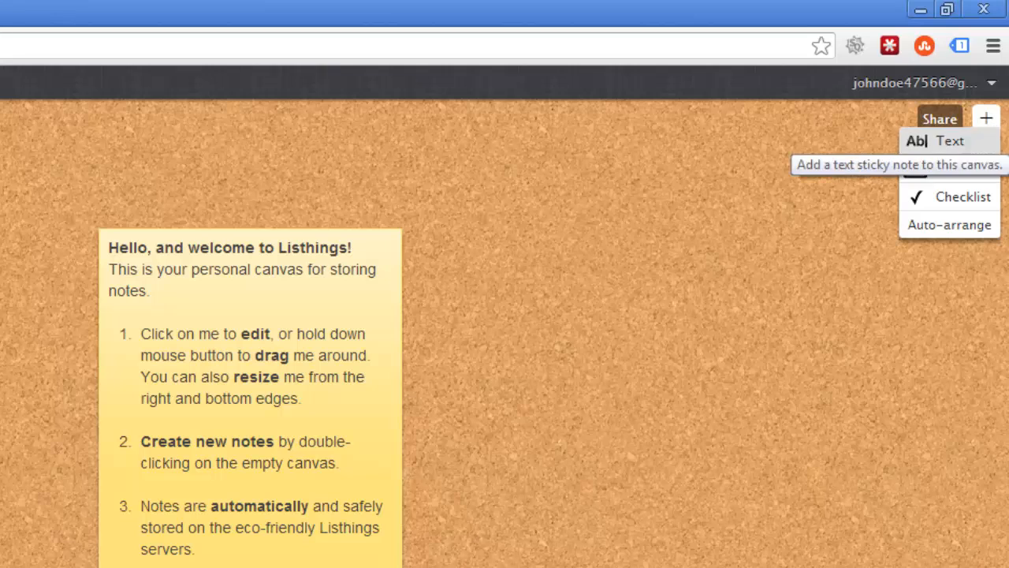
click(949, 141)
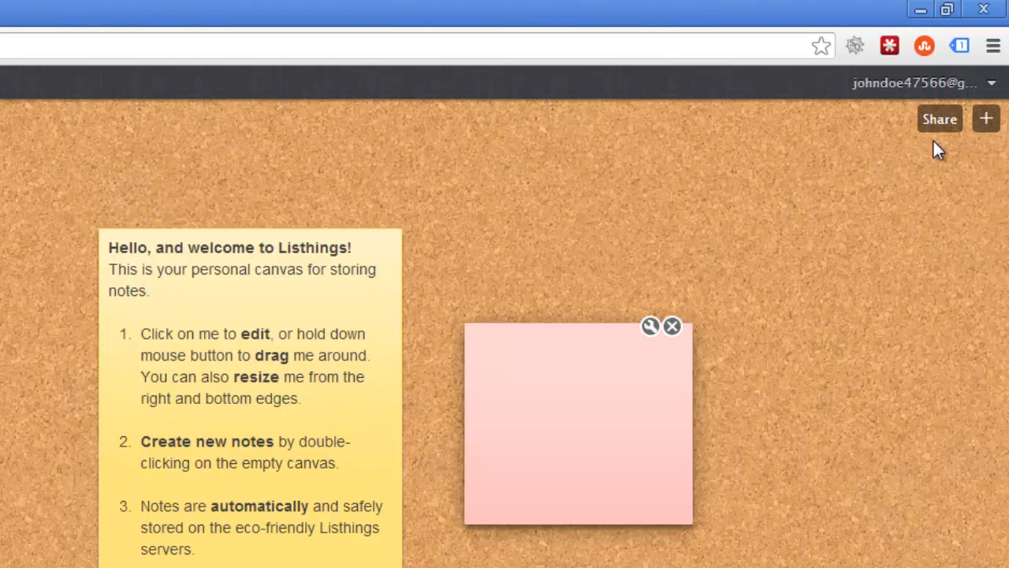